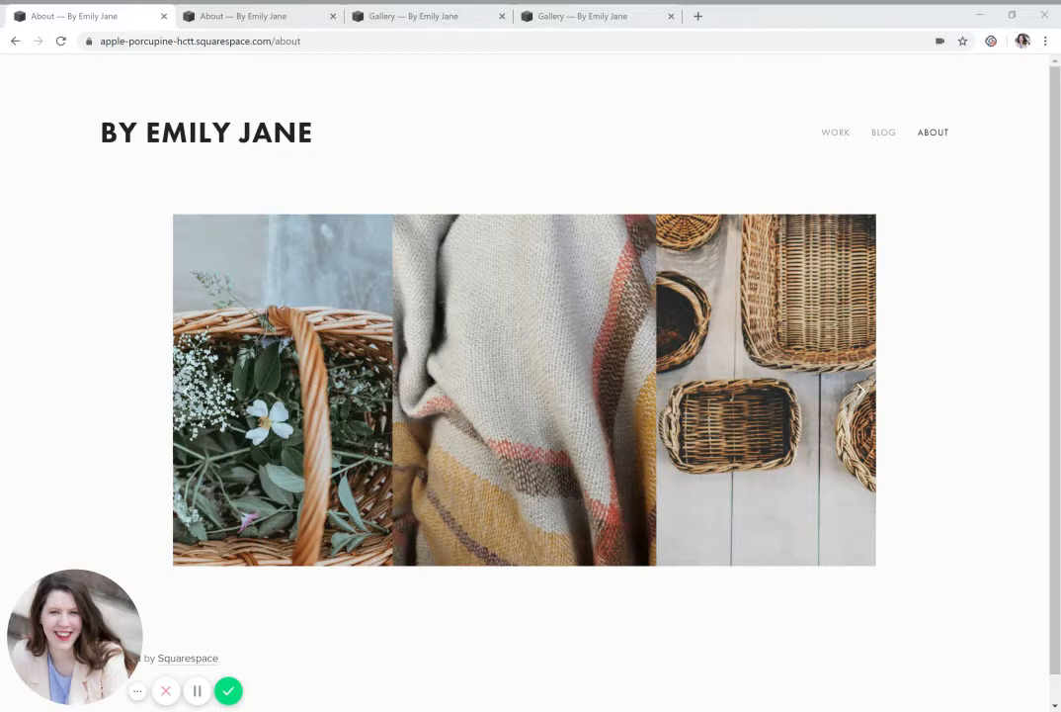
pyautogui.moveTo(479, 187)
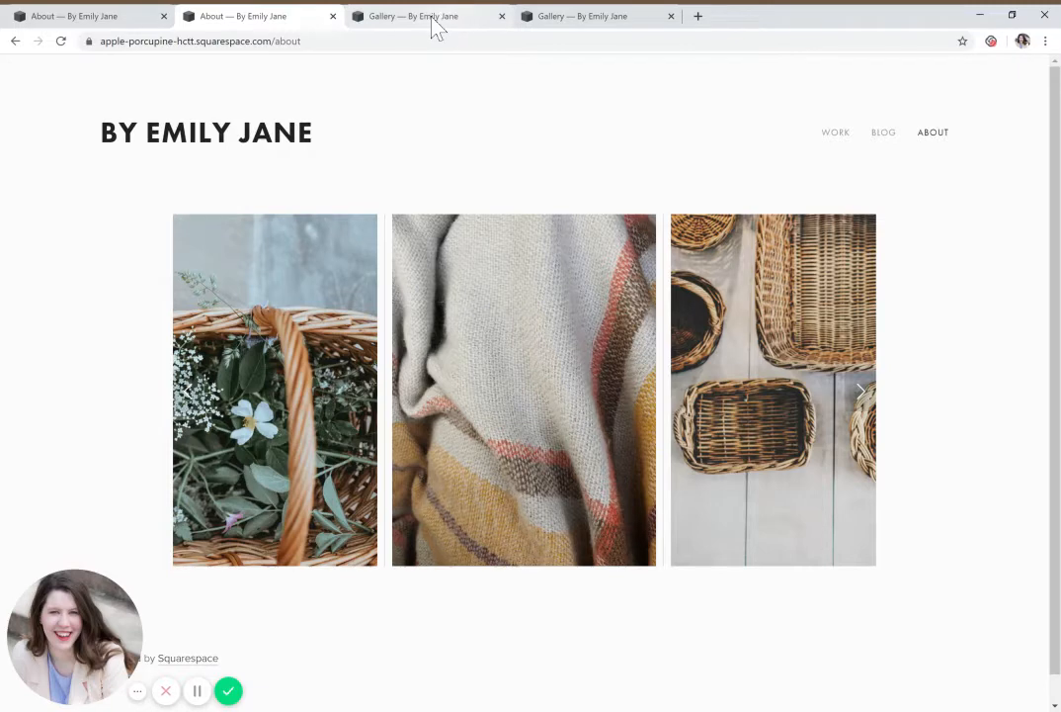
# Switch to the pink Gallery site whose landscape images are separated by gaps
pyautogui.click(427, 16)
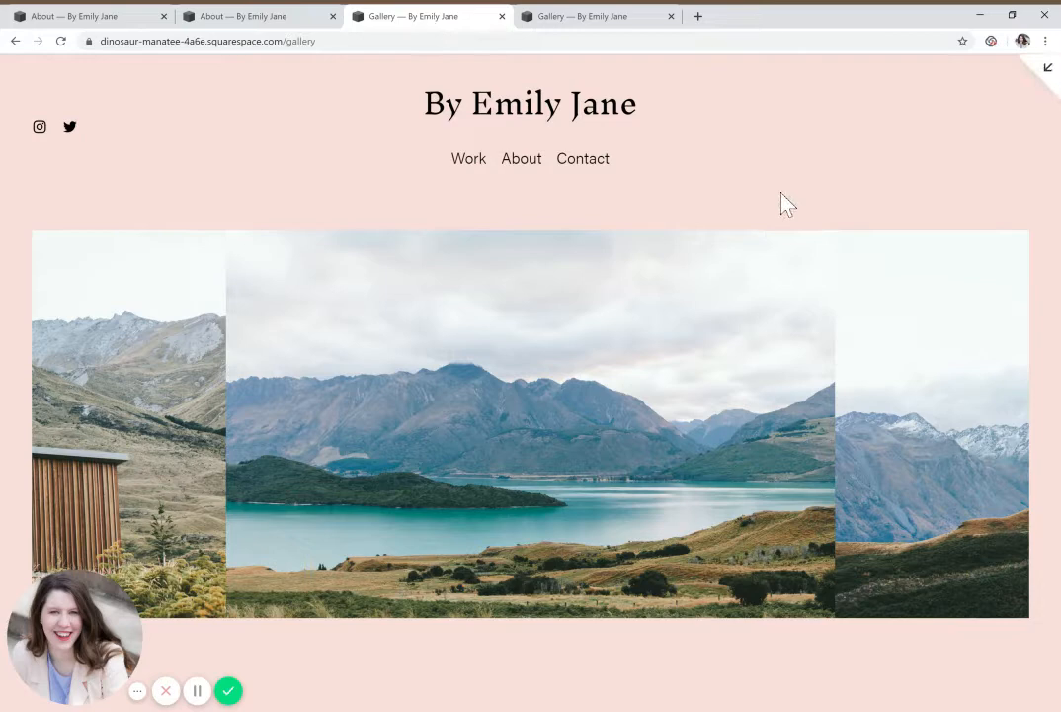
pyautogui.moveTo(487, 344)
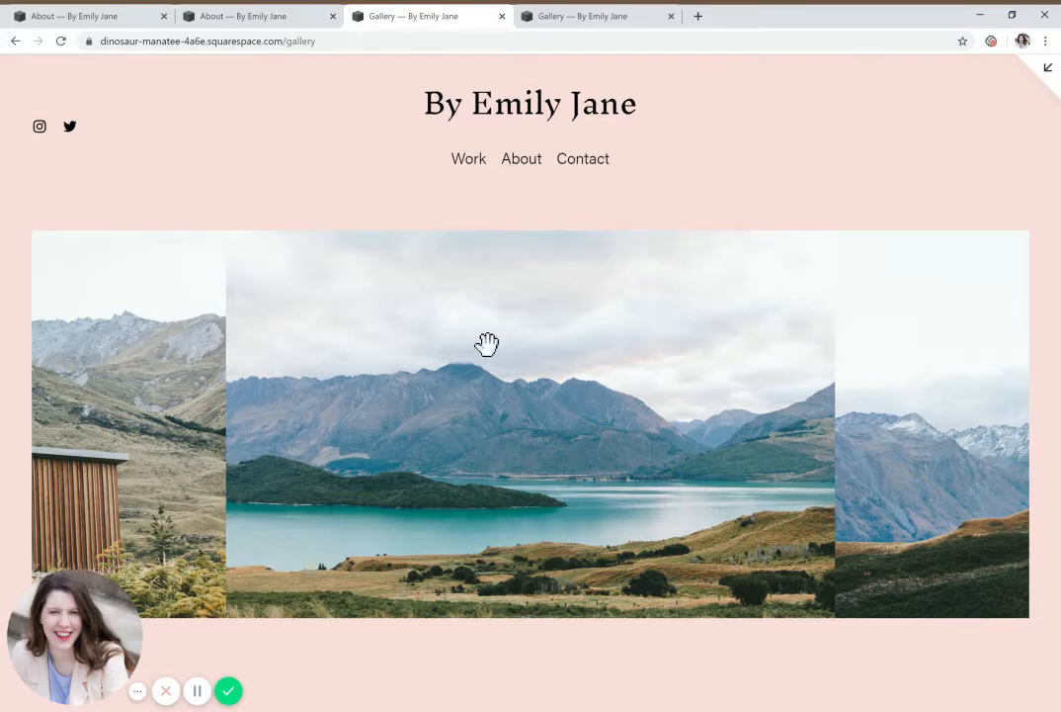
pyautogui.moveTo(880, 526)
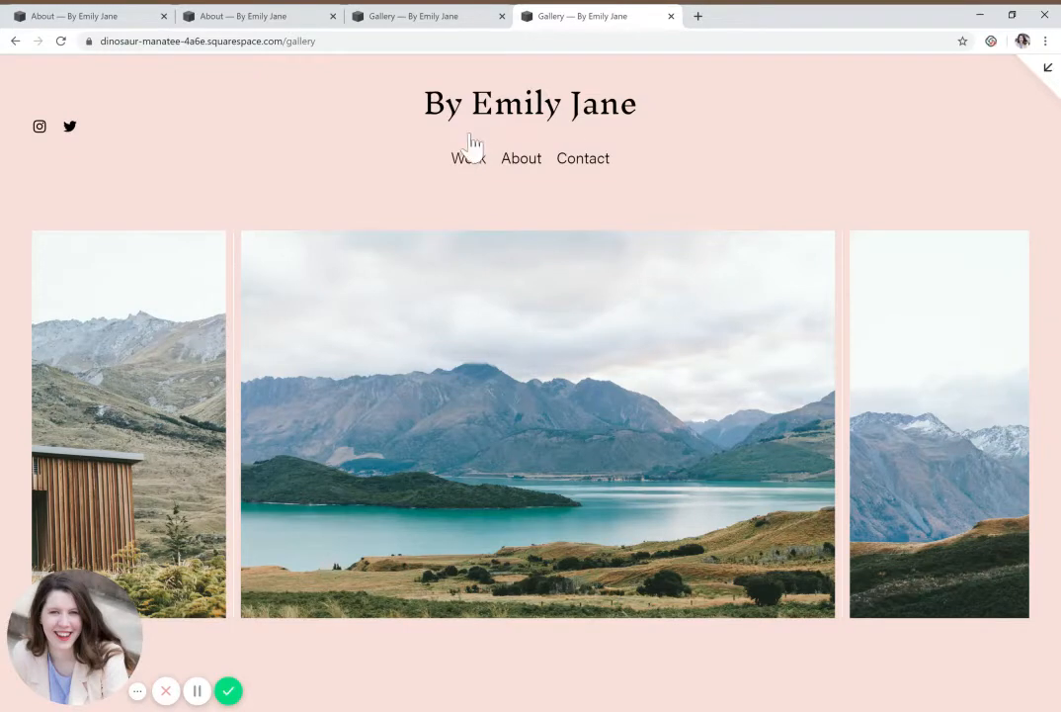
pyautogui.moveTo(274, 121)
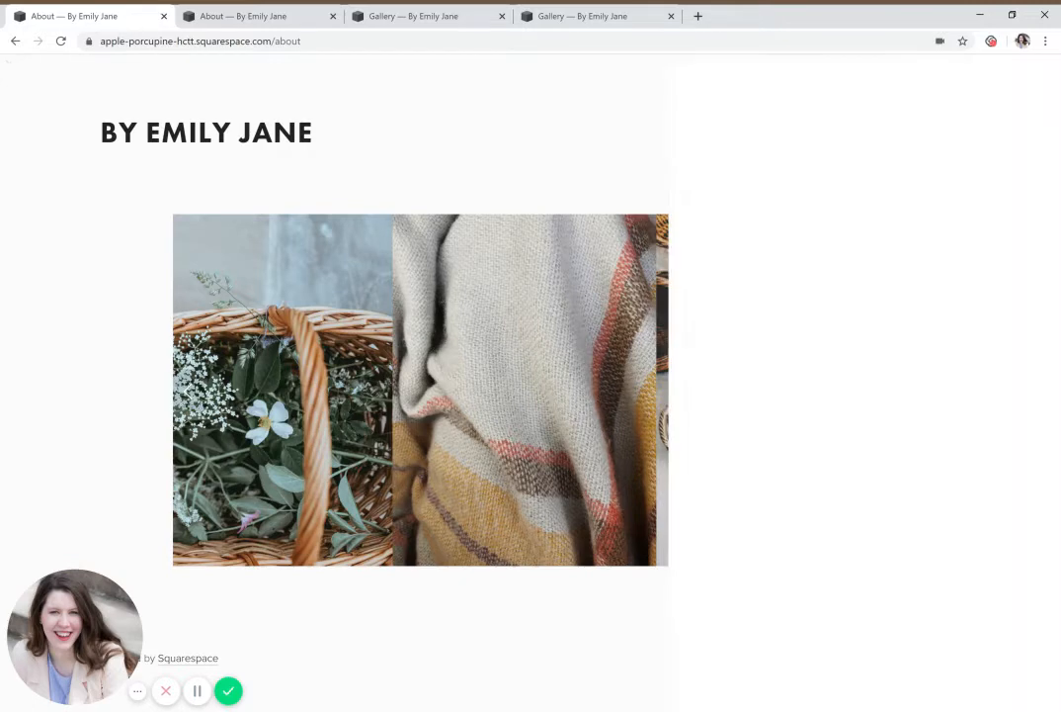
# Show the By Emily Jane About page with its spaced three-image gallery in the editor
pyautogui.press('F12')
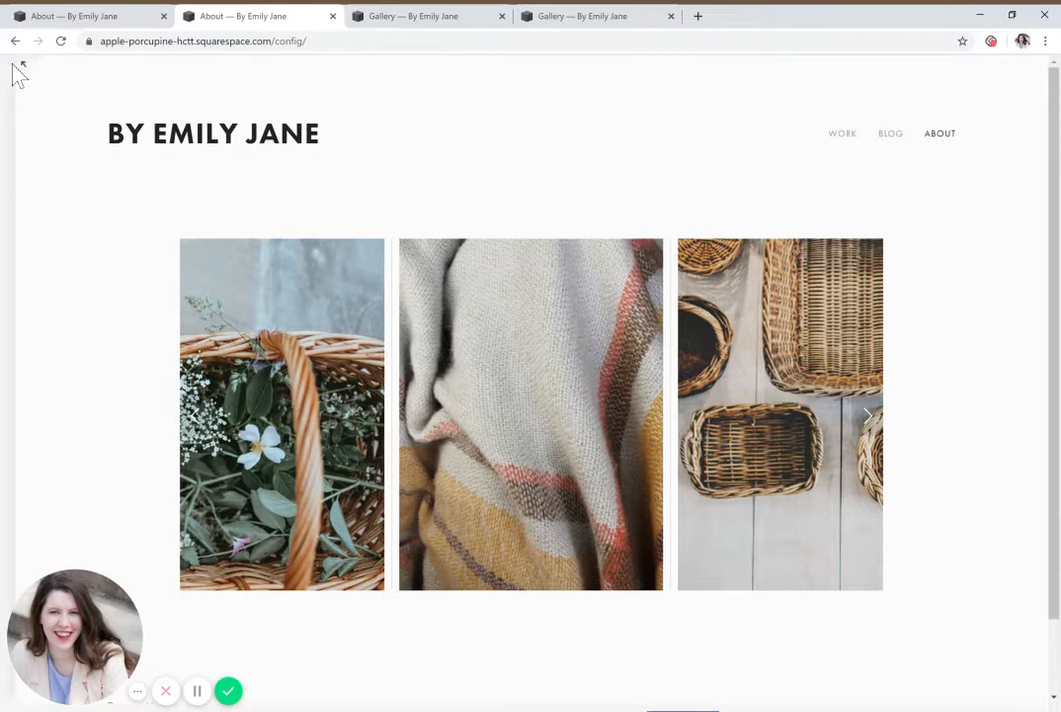
# Open Design > Custom CSS to reach the slide rule with 10px padding and border
pyautogui.click(20, 69)
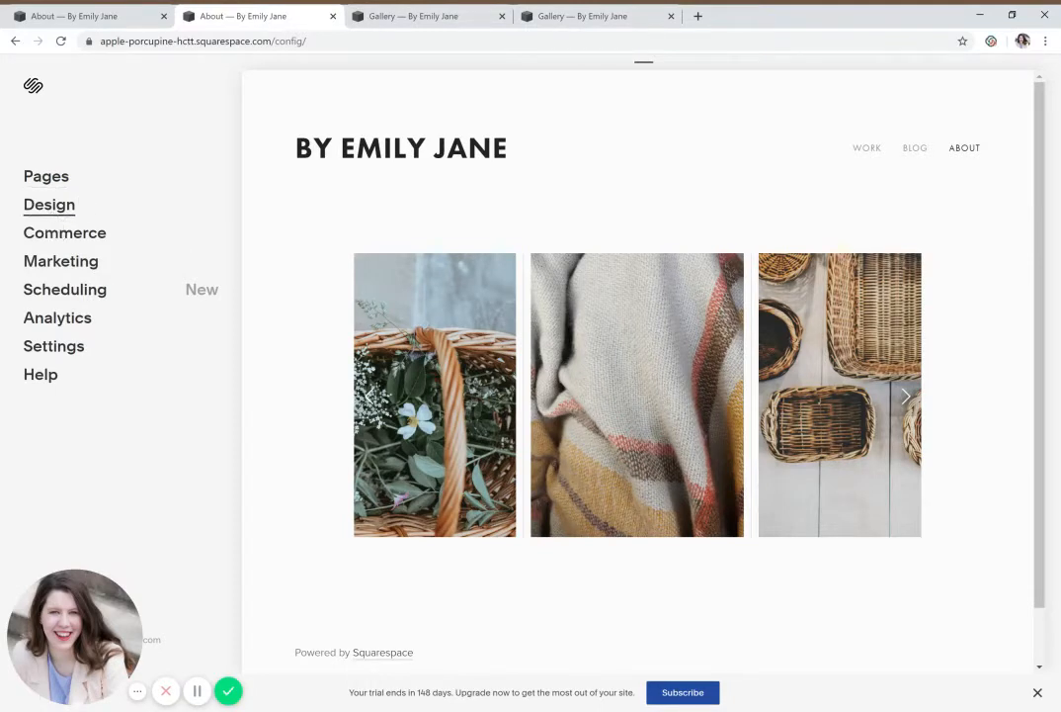
pyautogui.click(49, 204)
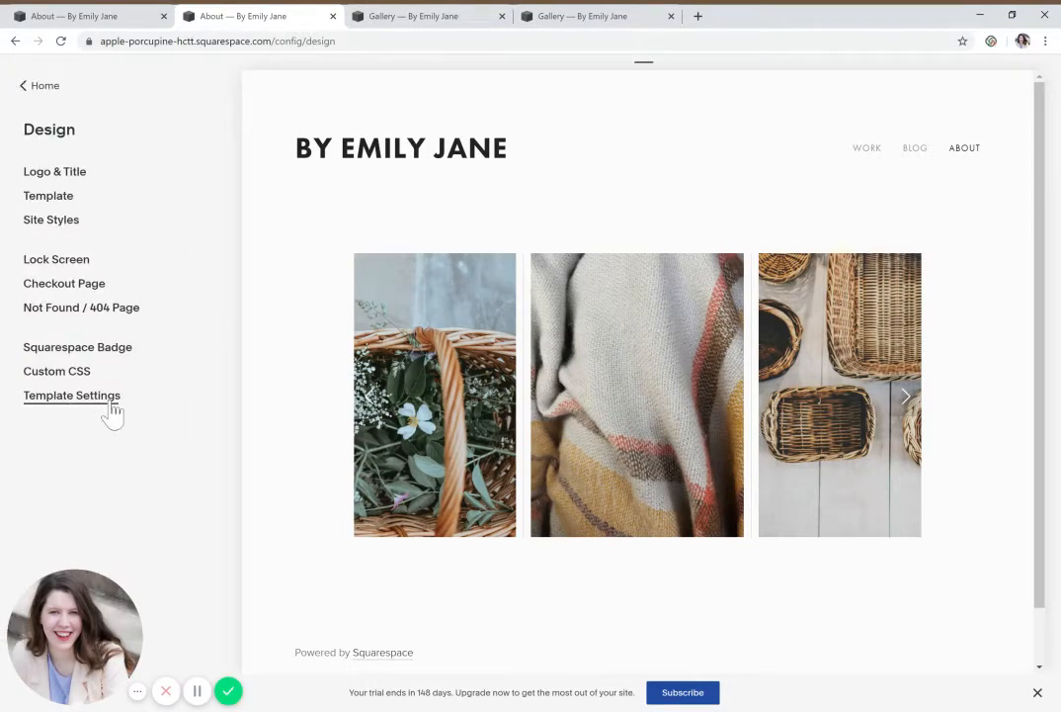
pyautogui.click(56, 371)
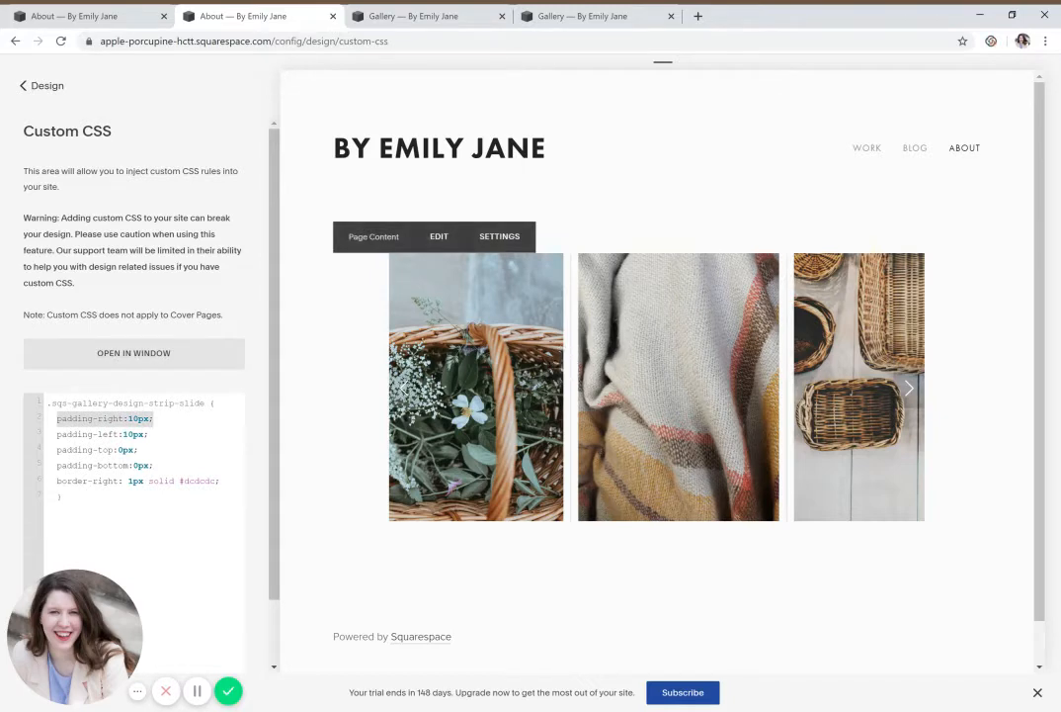
pyautogui.moveTo(588, 326)
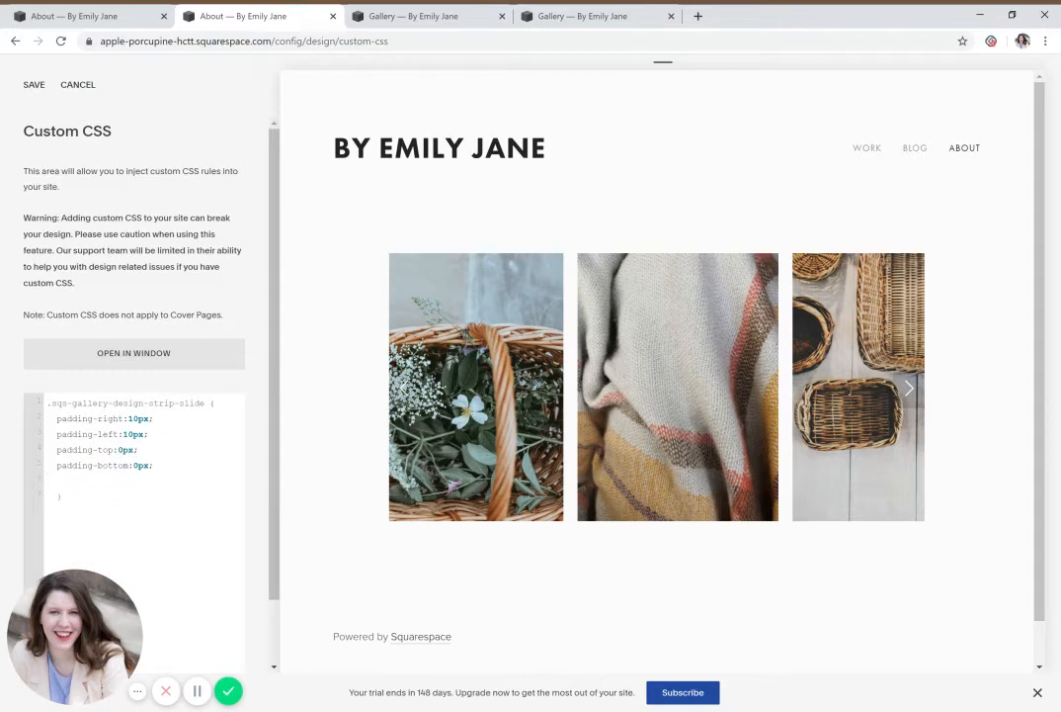
# Edit the gallery slide rule's 'border-right: 1px solid #dcdcdc;' line in Custom CSS
pyautogui.write('border-right: 1px solid #dcdcdc;')
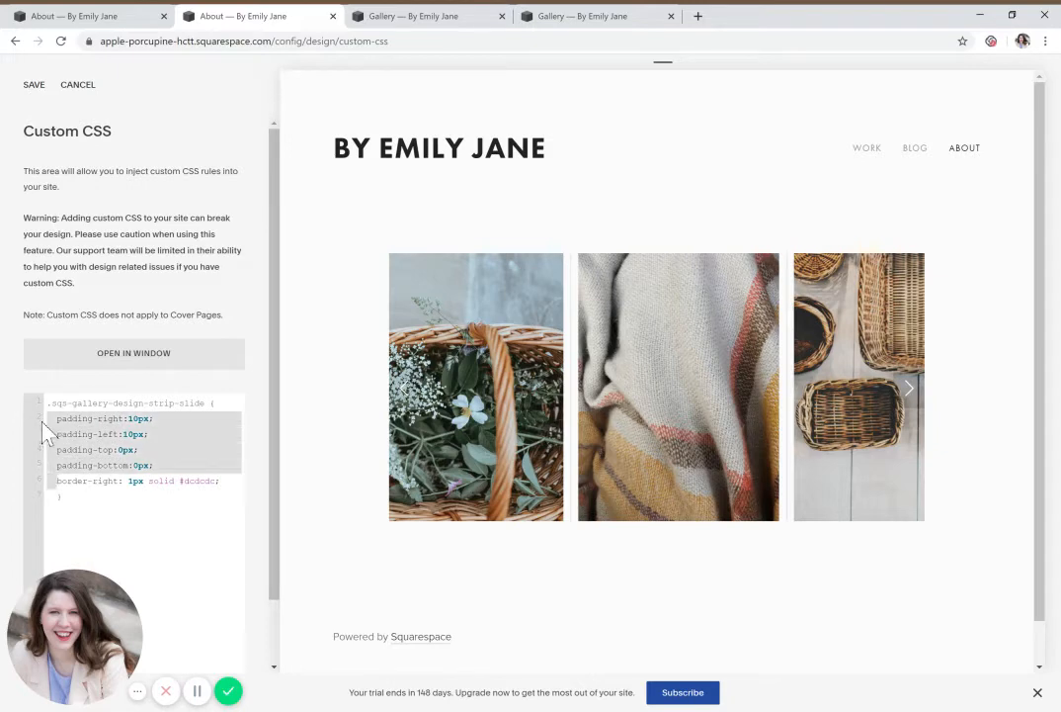
pyautogui.moveTo(165, 534)
pyautogui.write('0')
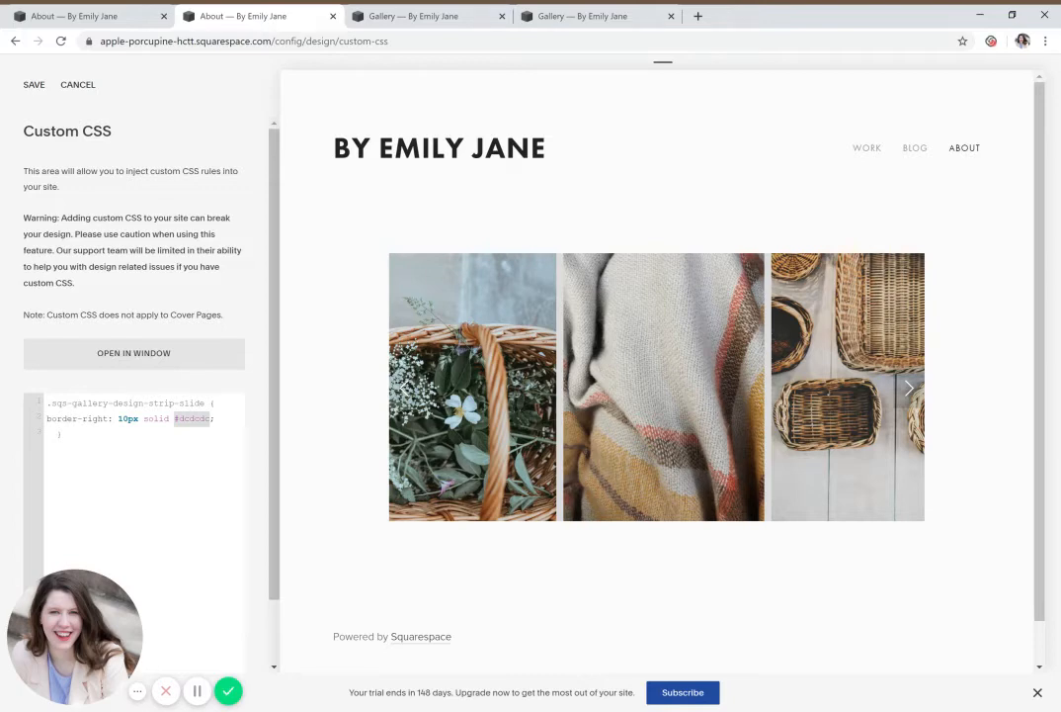
# Try an orange border in the slide rule, then retype 'padding-right:10px;'
pyautogui.write('orange')
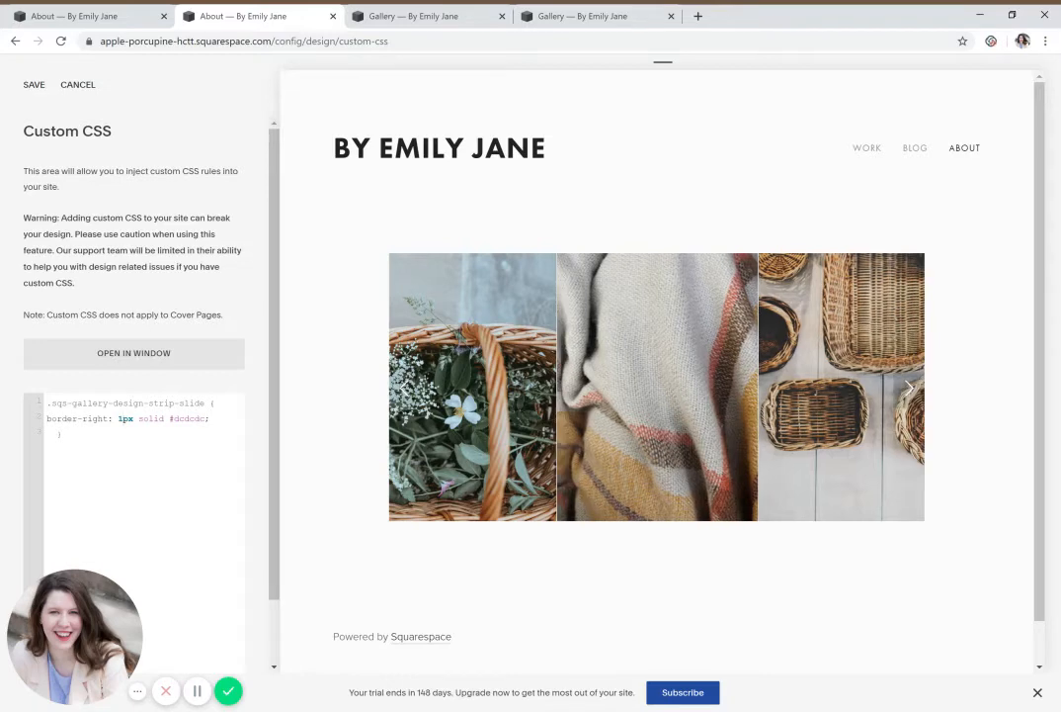
pyautogui.write('padding-right:10px;')
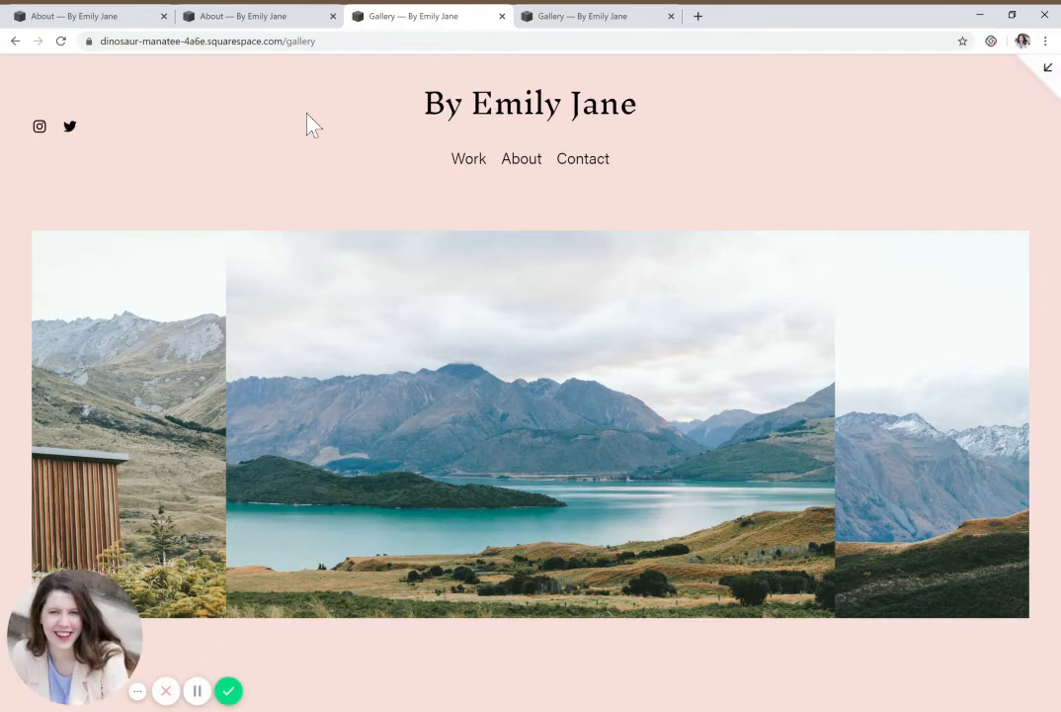
pyautogui.moveTo(944, 272)
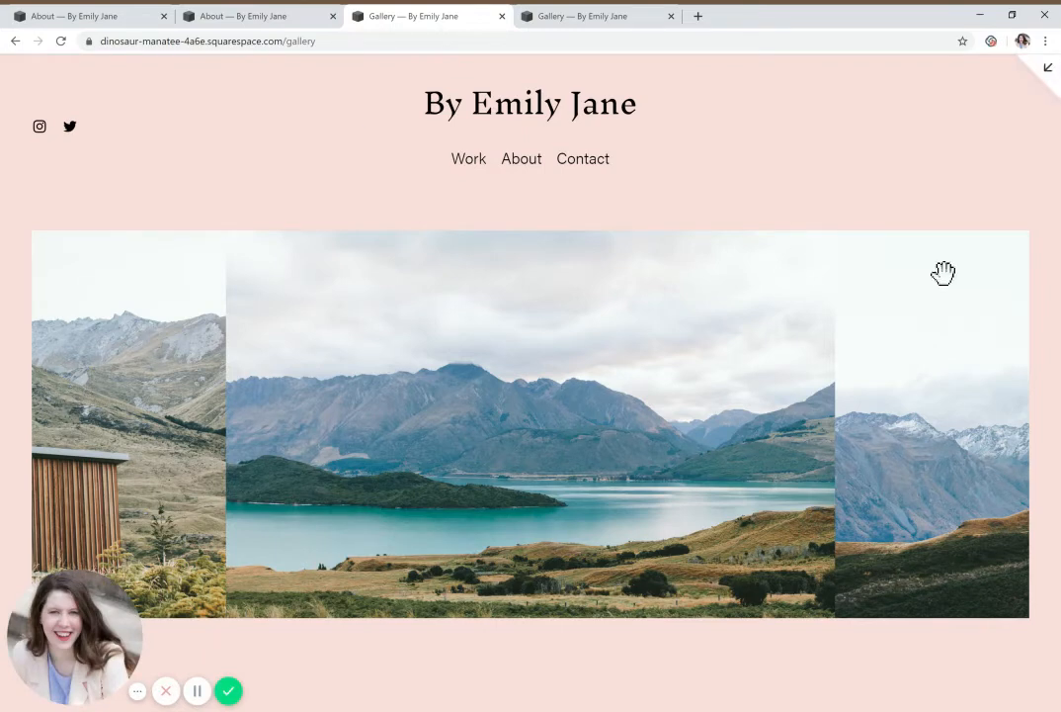
pyautogui.moveTo(334, 378)
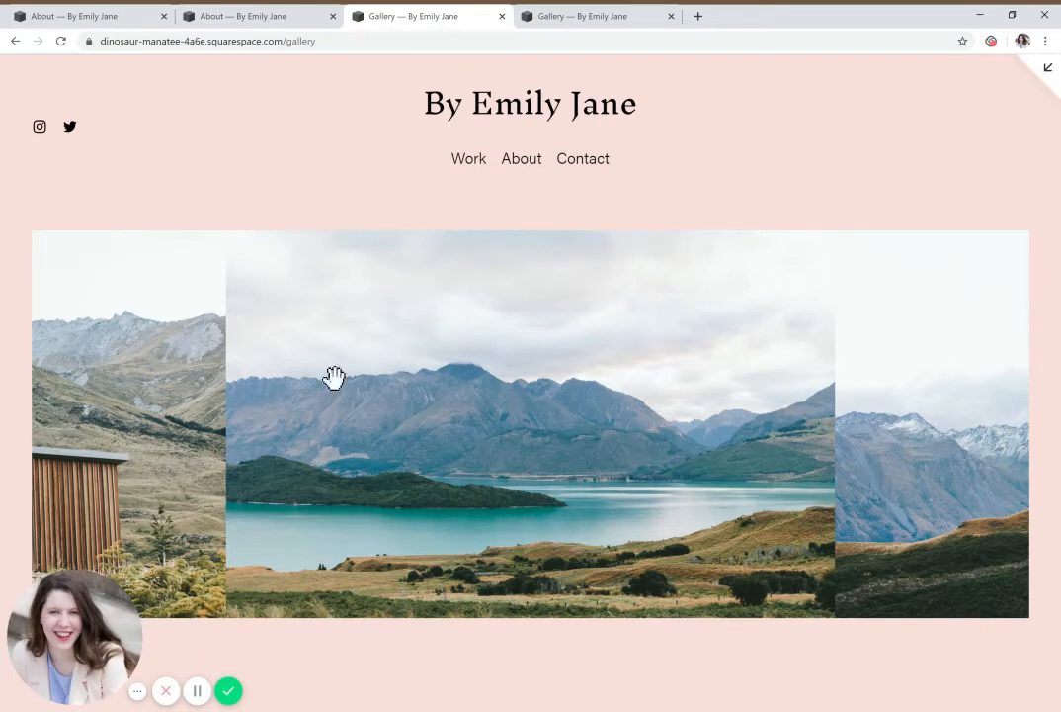
pyautogui.moveTo(573, 25)
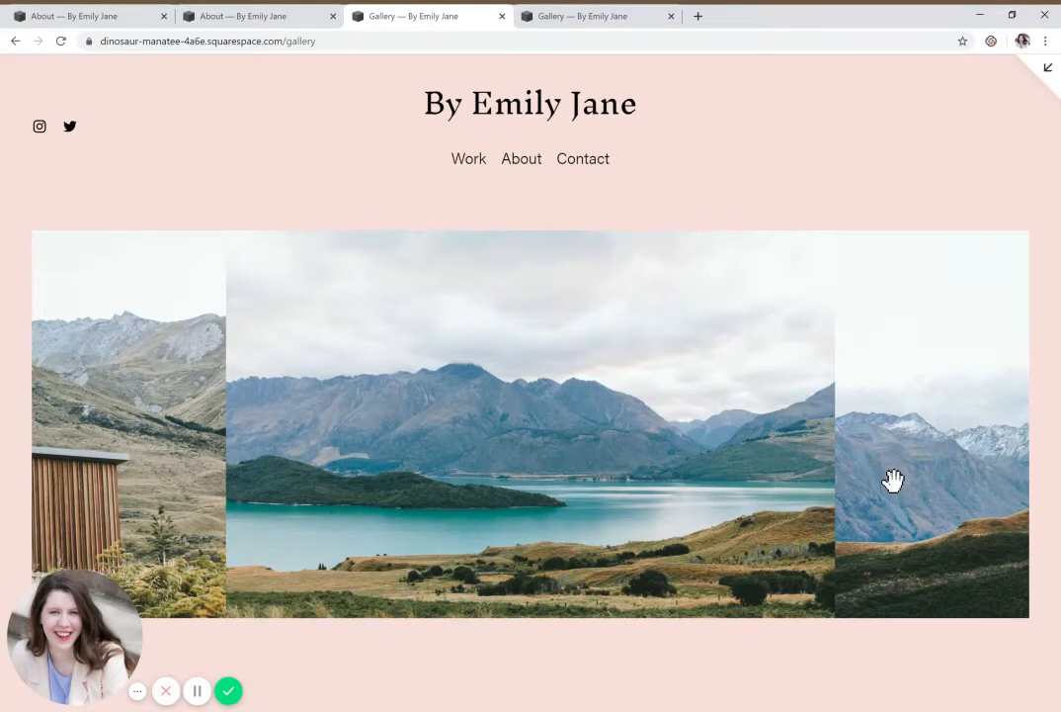
# Bring up the second pink Gallery site with gaps between its landscape images
pyautogui.press('F12')
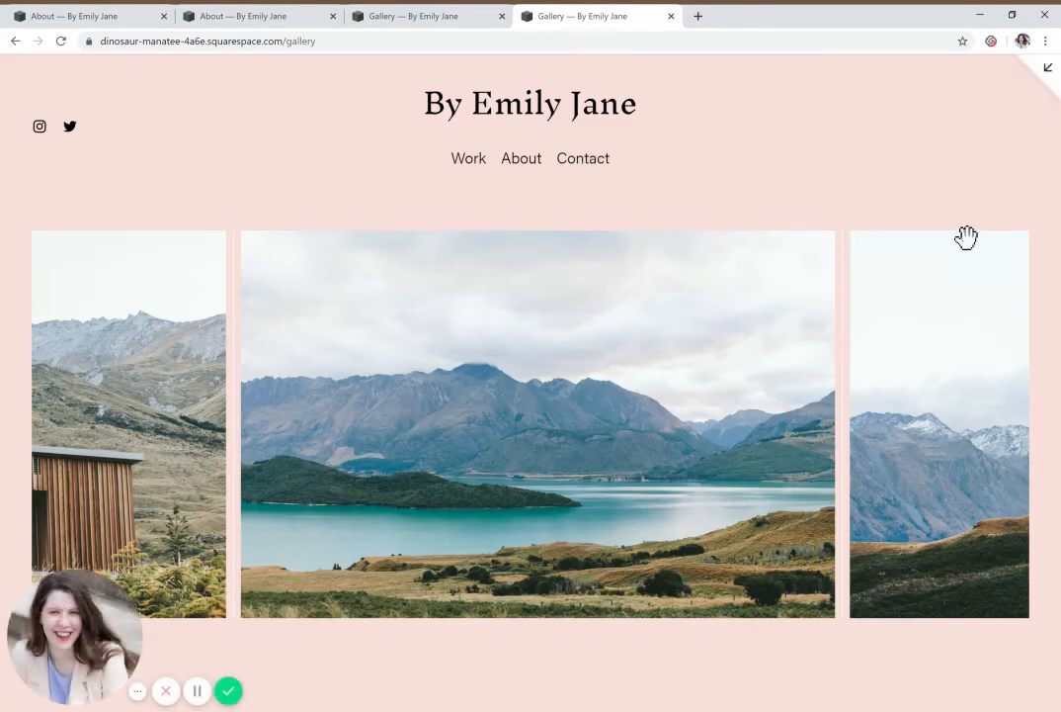
# Open Design > Custom CSS to show the gallery reel image margin and padding rule
pyautogui.click(1049, 69)
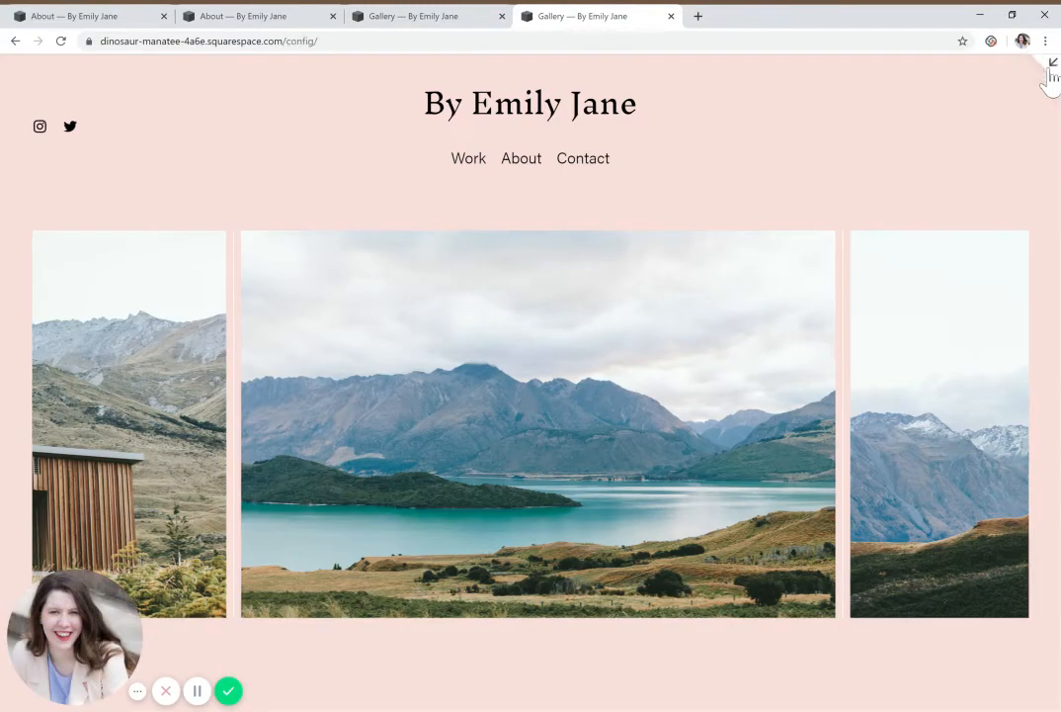
pyautogui.click(1052, 61)
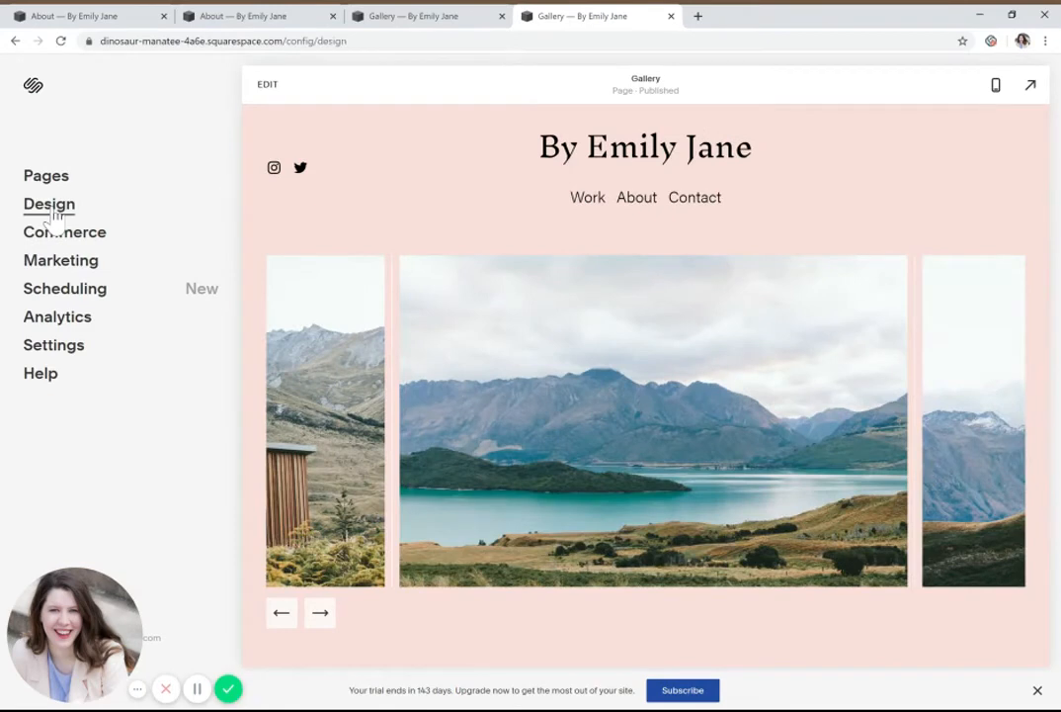
pyautogui.click(48, 204)
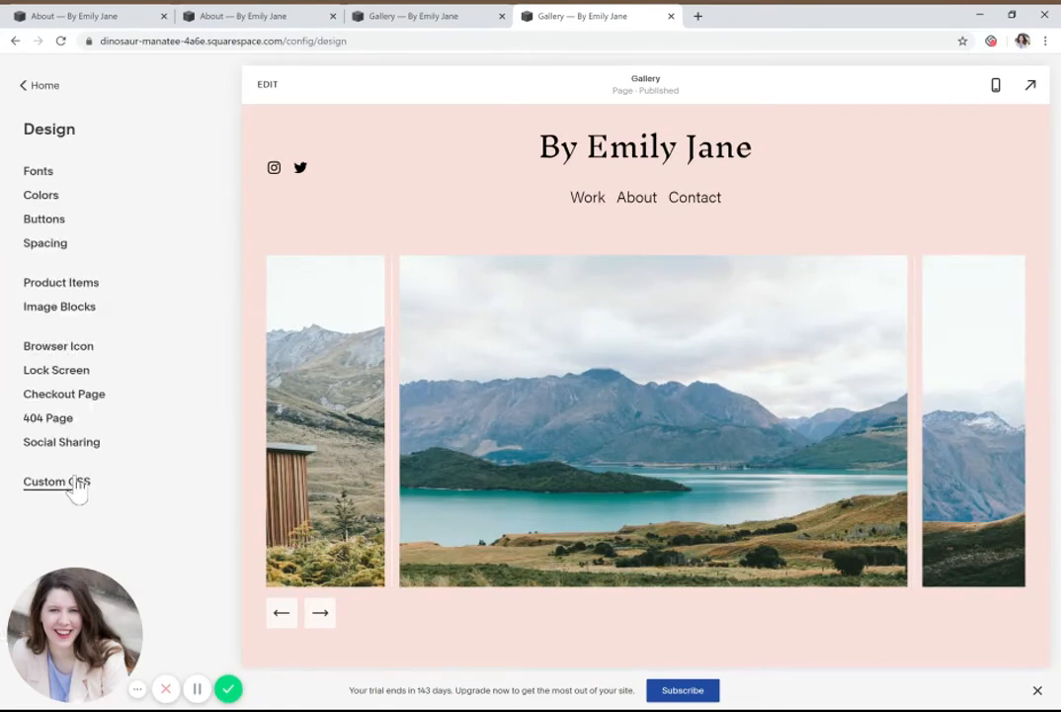
pyautogui.click(57, 481)
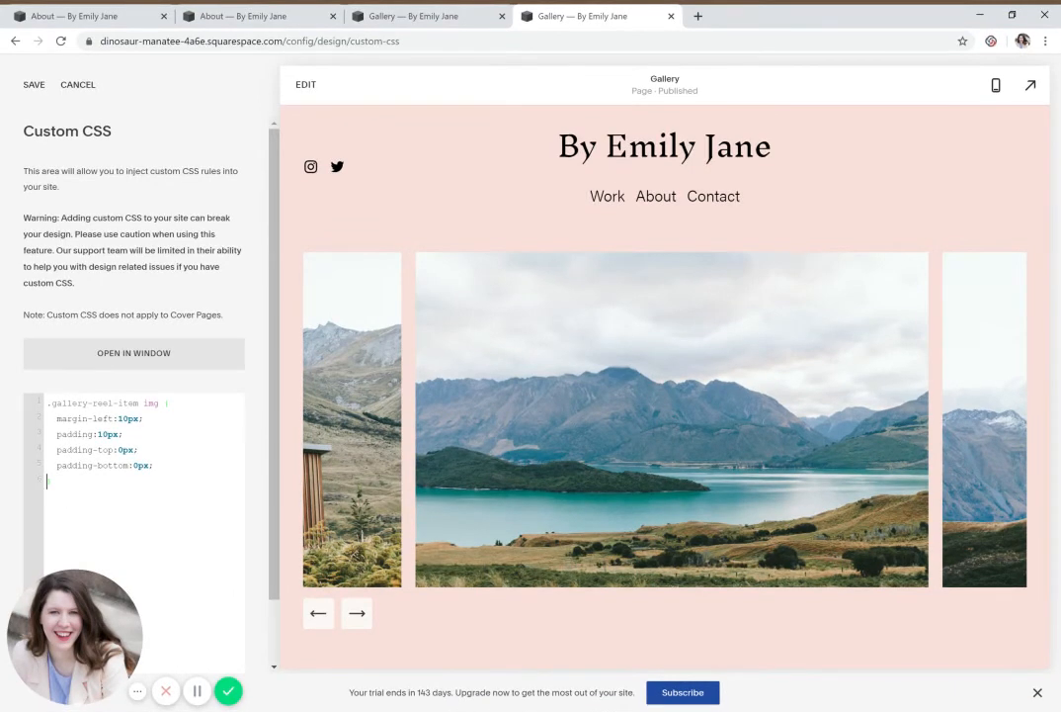
pyautogui.moveTo(409, 512)
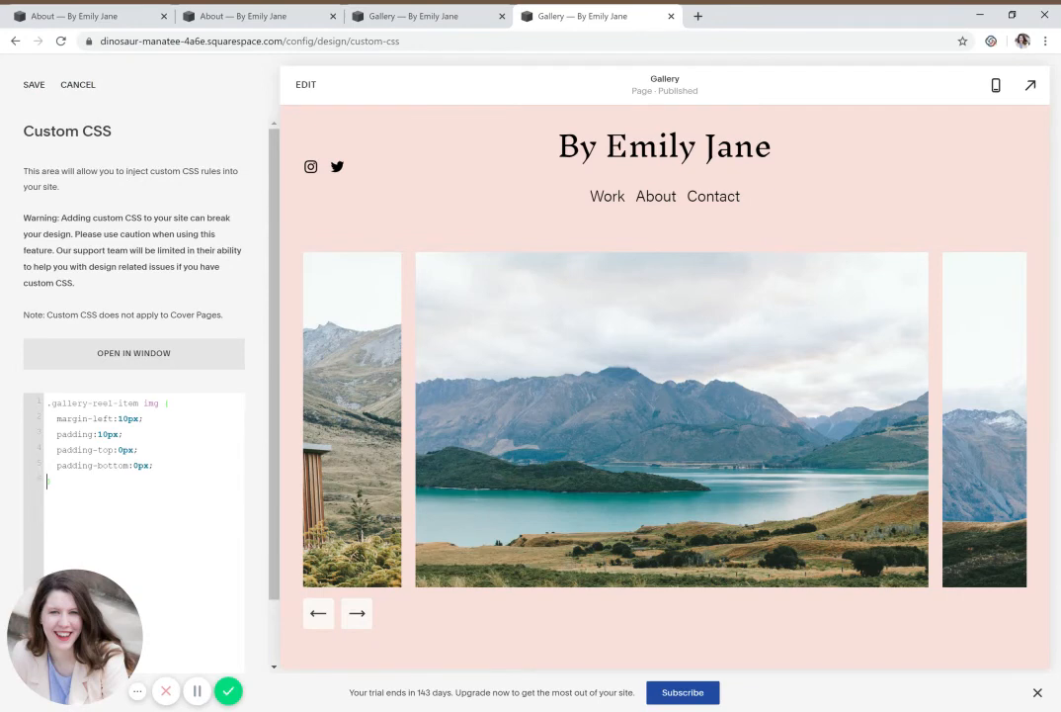
# Swap the spacing rules for 'border-left: 1px solid white;', adjusting width to 50px, then 20px
pyautogui.write('border-left: 1px solid white;')
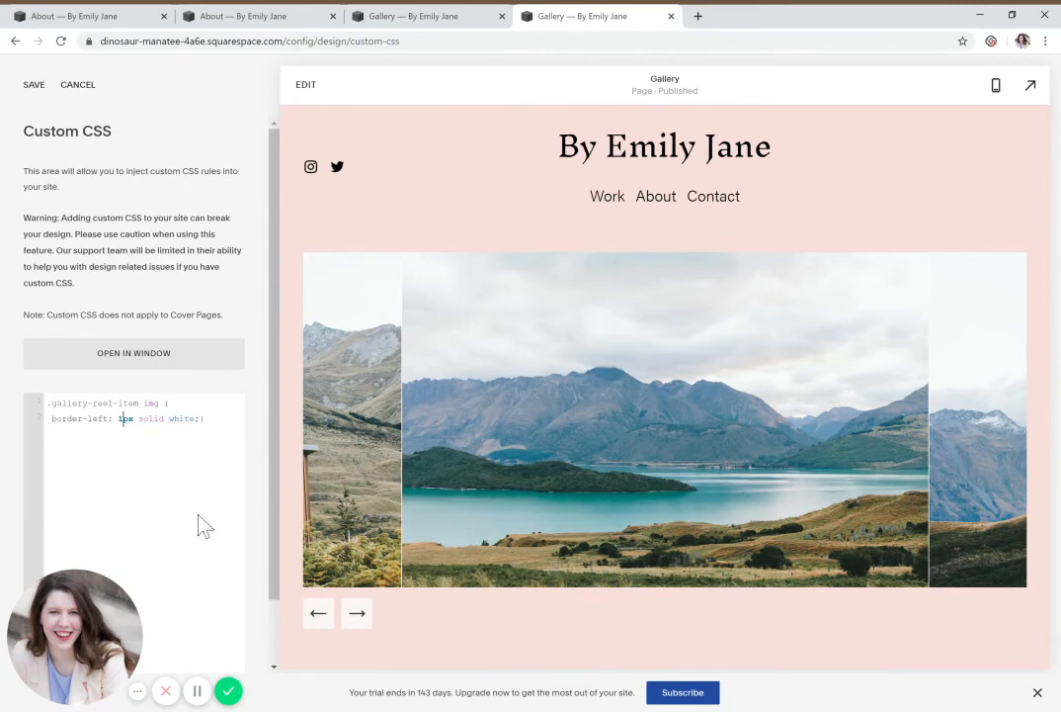
pyautogui.write('50px')
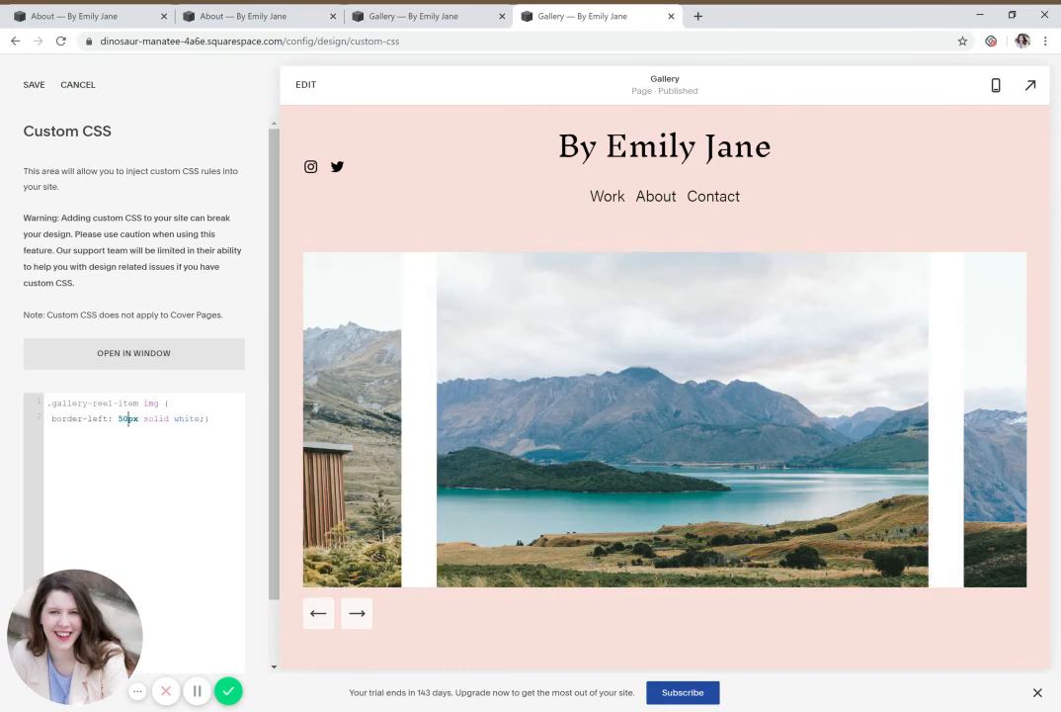
pyautogui.write('20px')
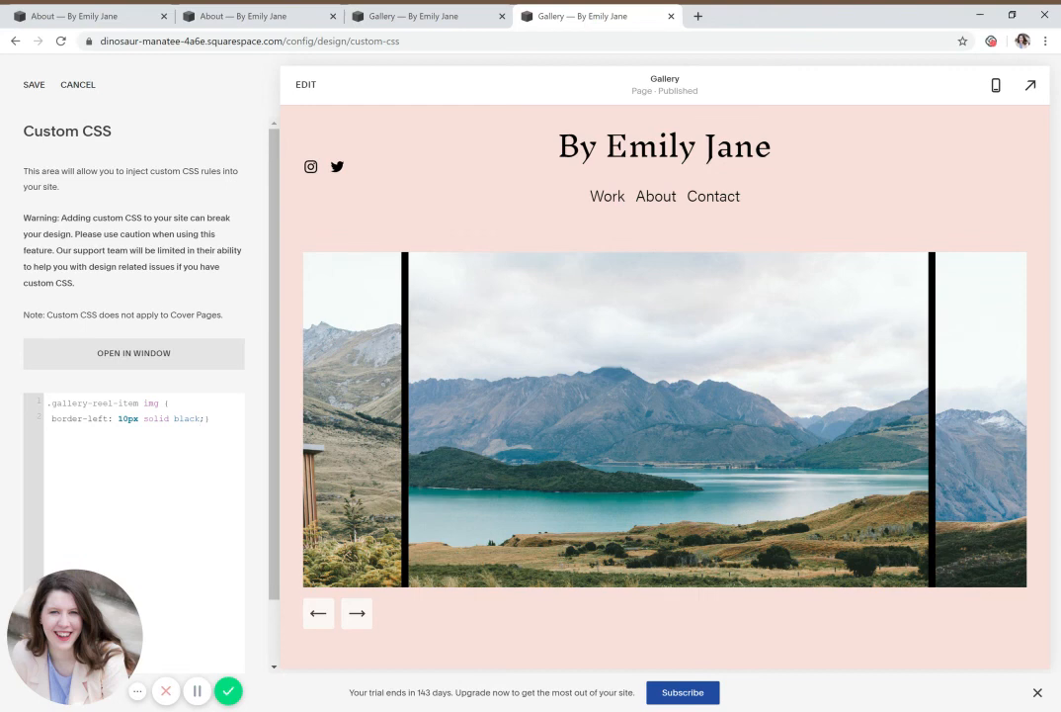
# Restore the reel image margin and padding (20px) and add 'border-left: 1px solid white;'
pyautogui.click(199, 418)
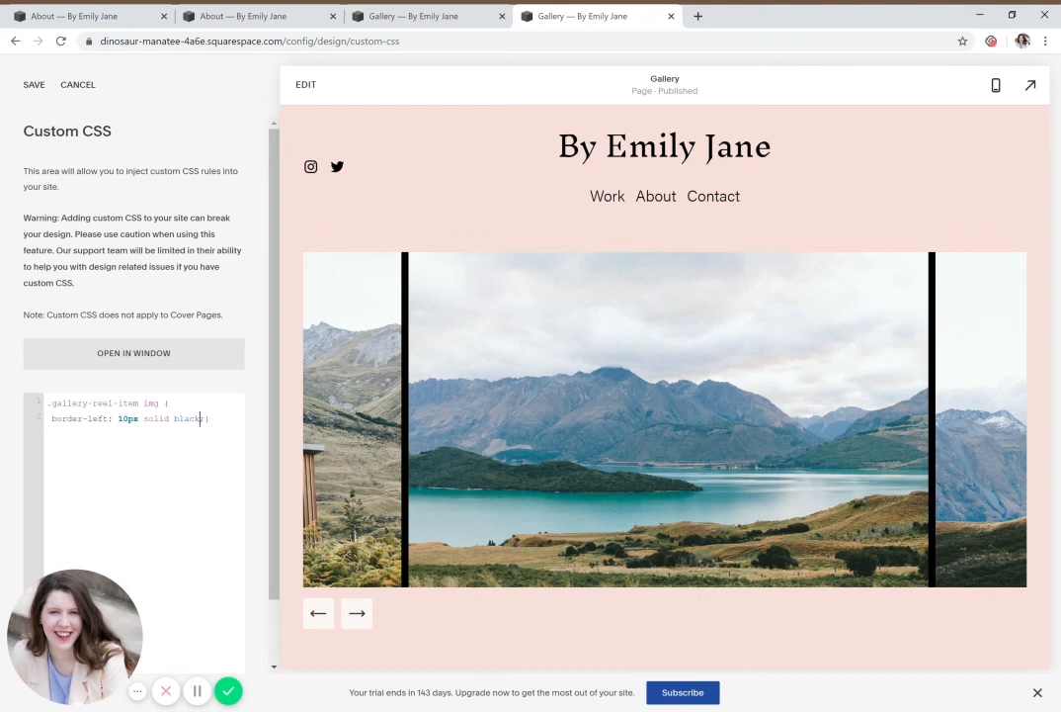
pyautogui.write(';')
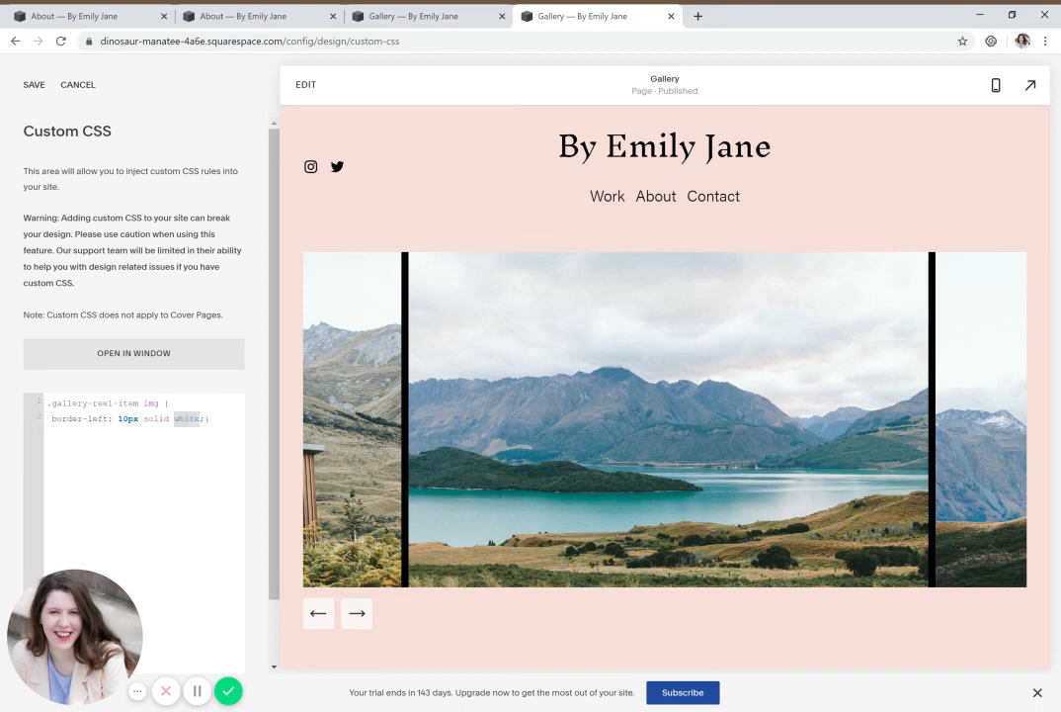
pyautogui.write('20px')
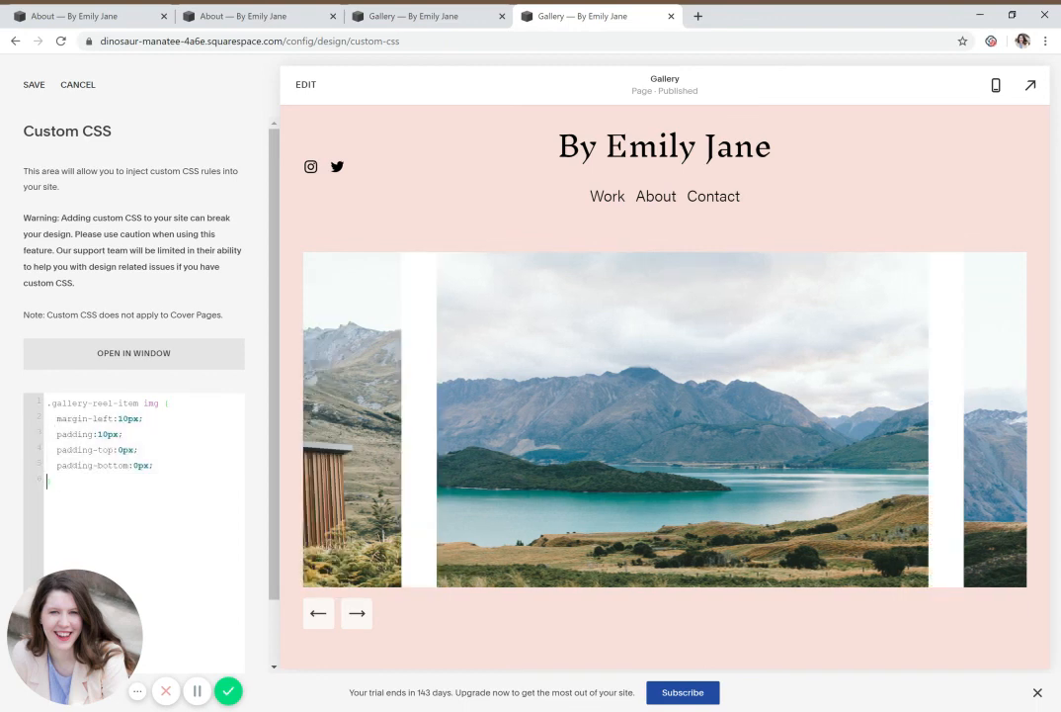
pyautogui.write('border-left: 1px solid white;}')
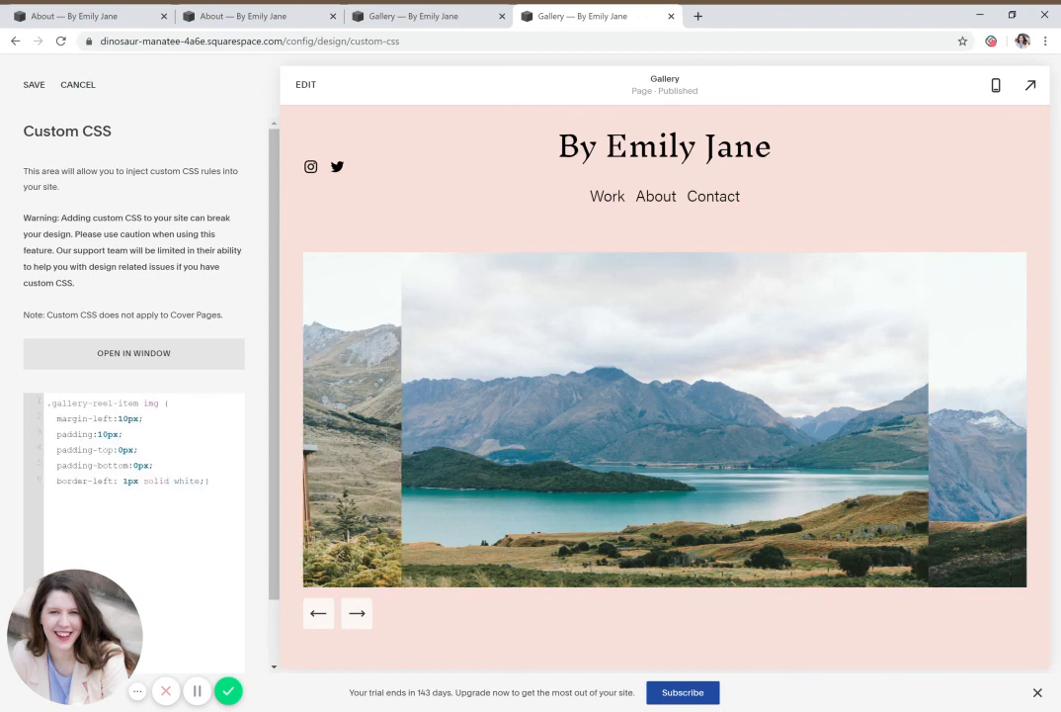